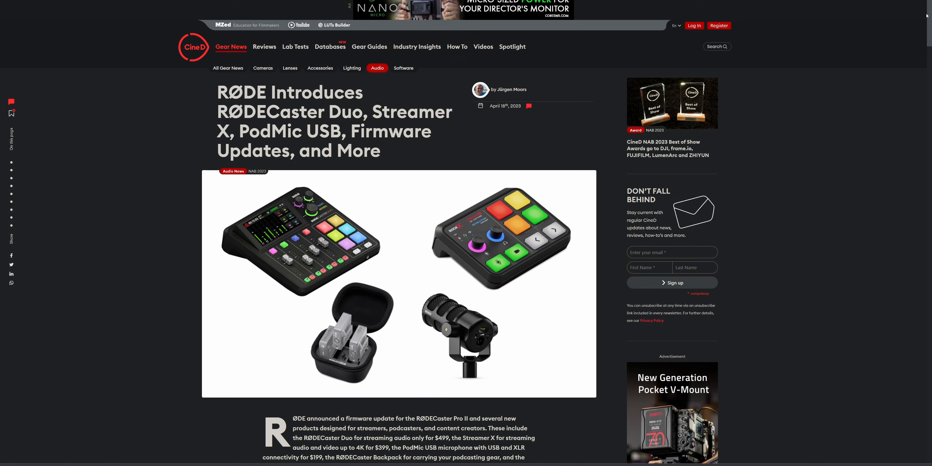
# - Scroll the CineD article past the RØDECaster sections to the PodMic USB features
pyautogui.scroll(-3)
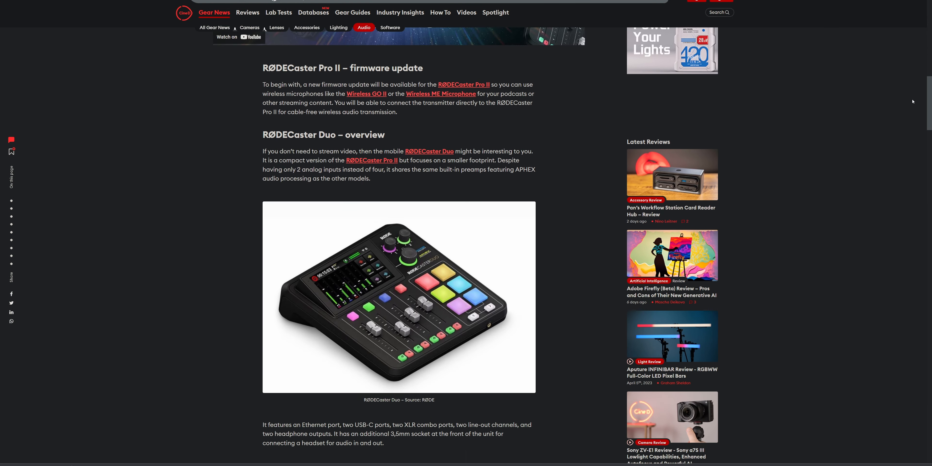
pyautogui.scroll(-3)
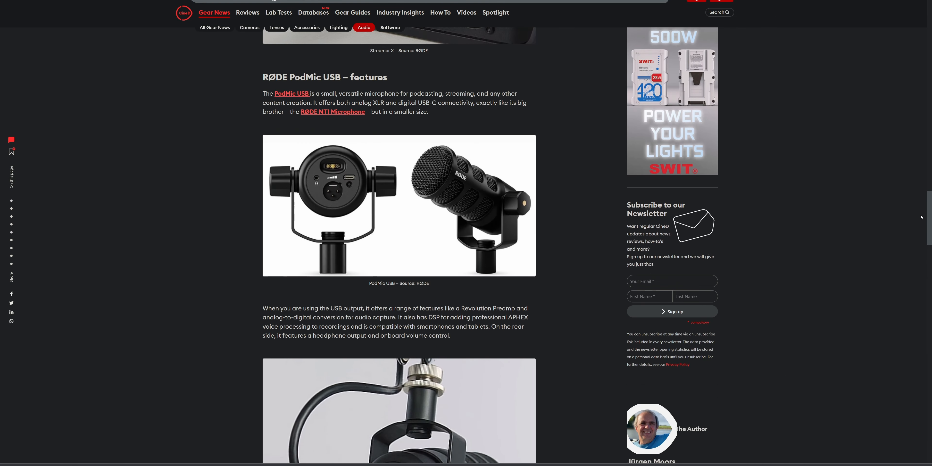
pyautogui.scroll(-3)
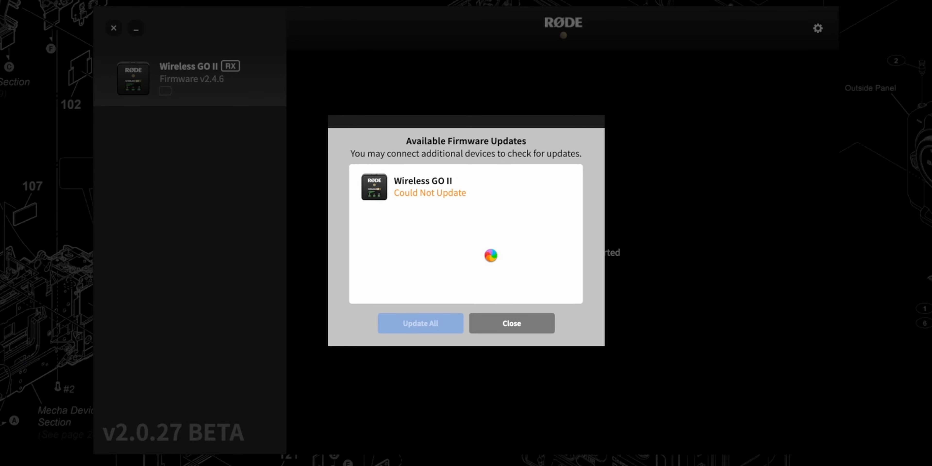
# - Dismiss the failed firmware update list, revealing the receiver on firmware 2.4.6 up-to-date
pyautogui.click(511, 323)
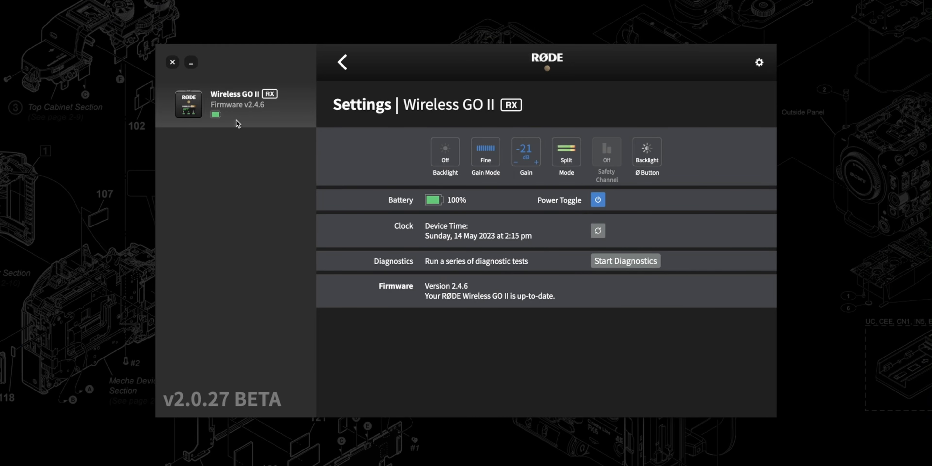
pyautogui.moveTo(426, 74)
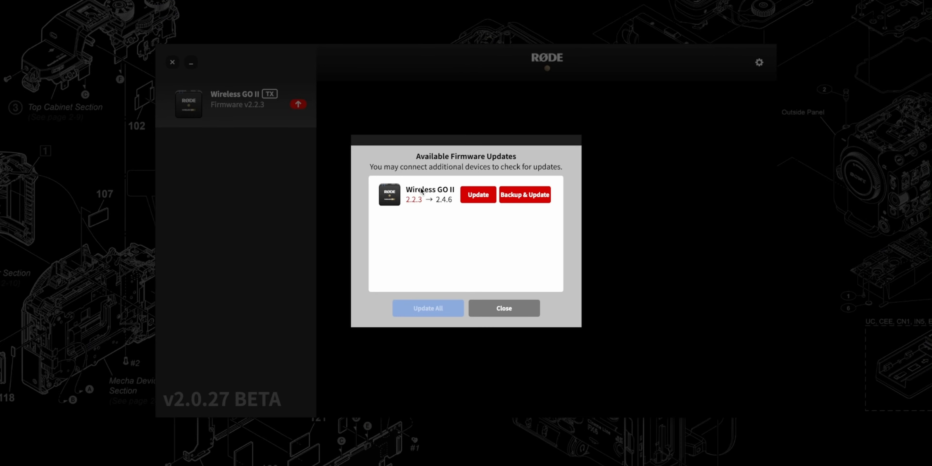
# - Start the Wireless GO II TX update 2.2.3→2.4.6, confirming the stored-recordings deletion warning
pyautogui.click(477, 194)
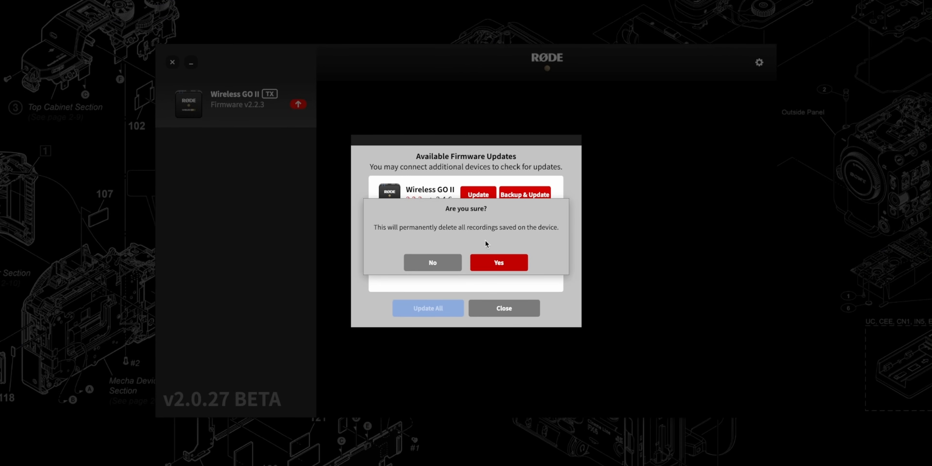
pyautogui.moveTo(504, 268)
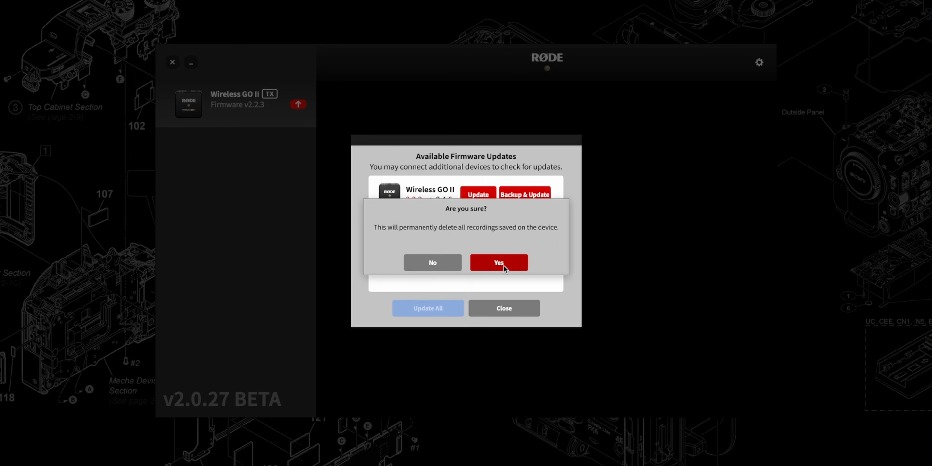
pyautogui.click(498, 262)
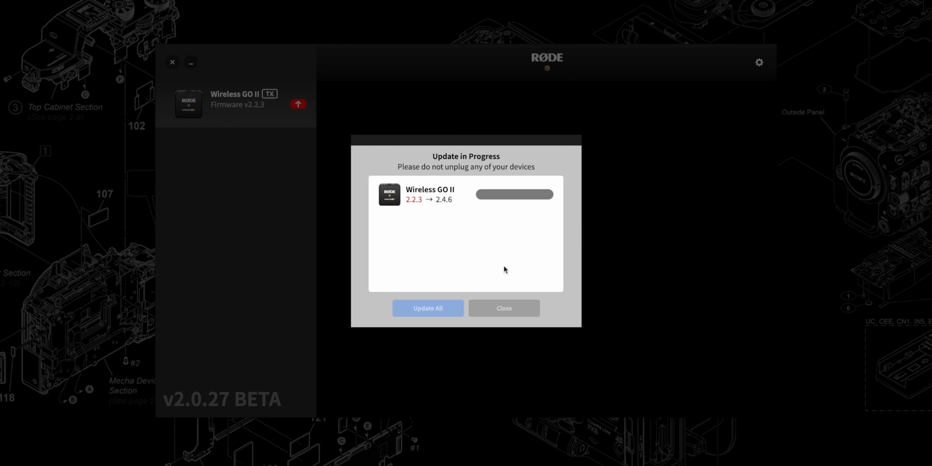